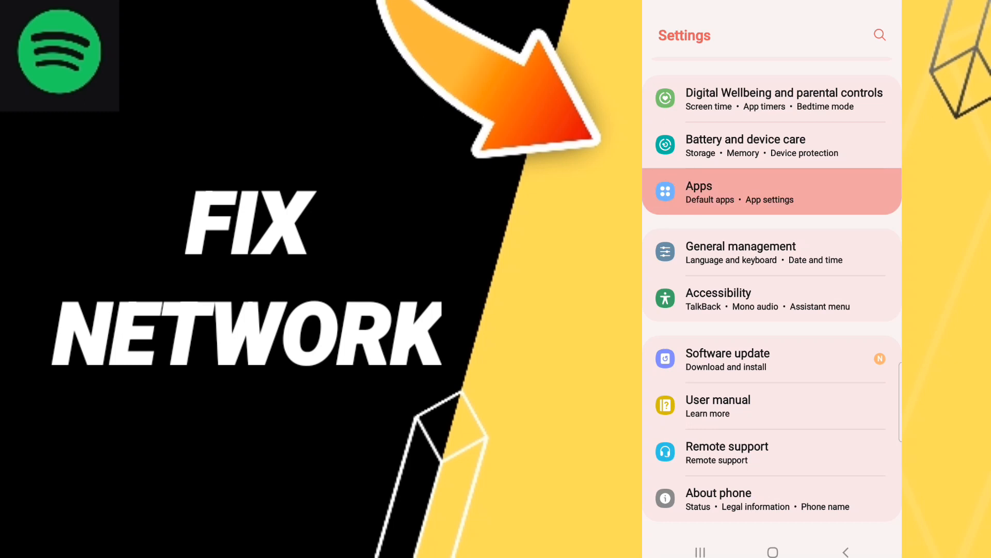
Force-stop Spotify from its app info page under Apps, confirming with OK.
{"action": "left_click", "coordinate": [700, 186]}
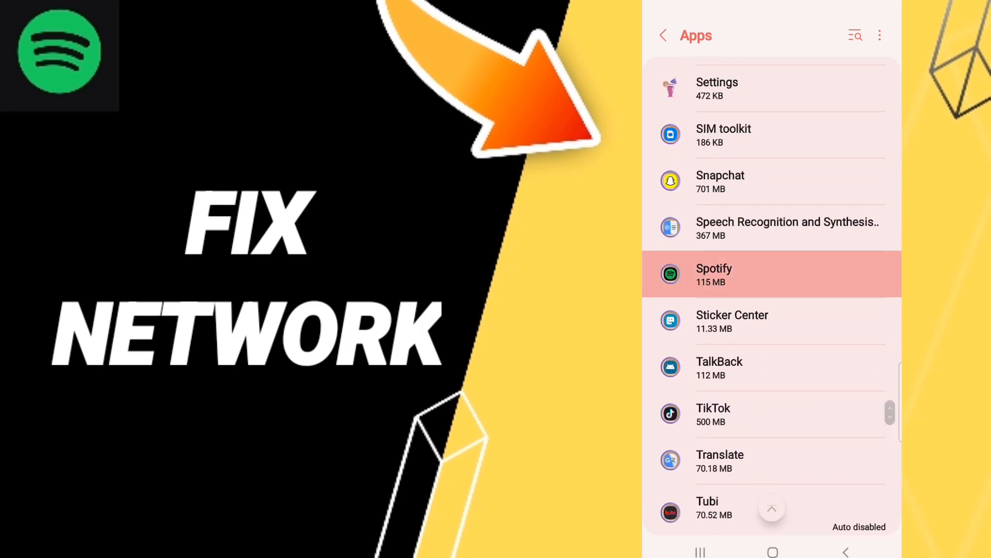
{"action": "left_click", "coordinate": [714, 273]}
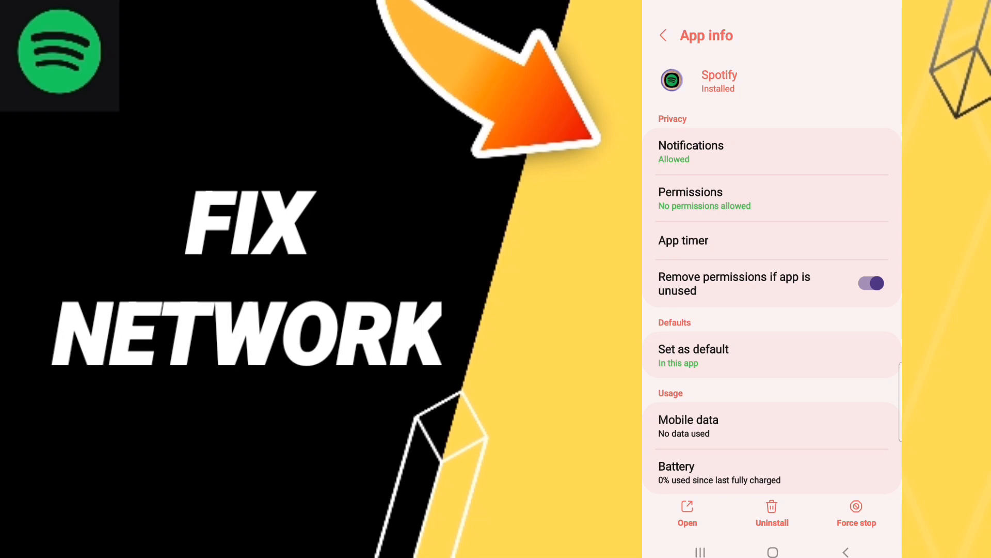
{"action": "left_click", "coordinate": [856, 512]}
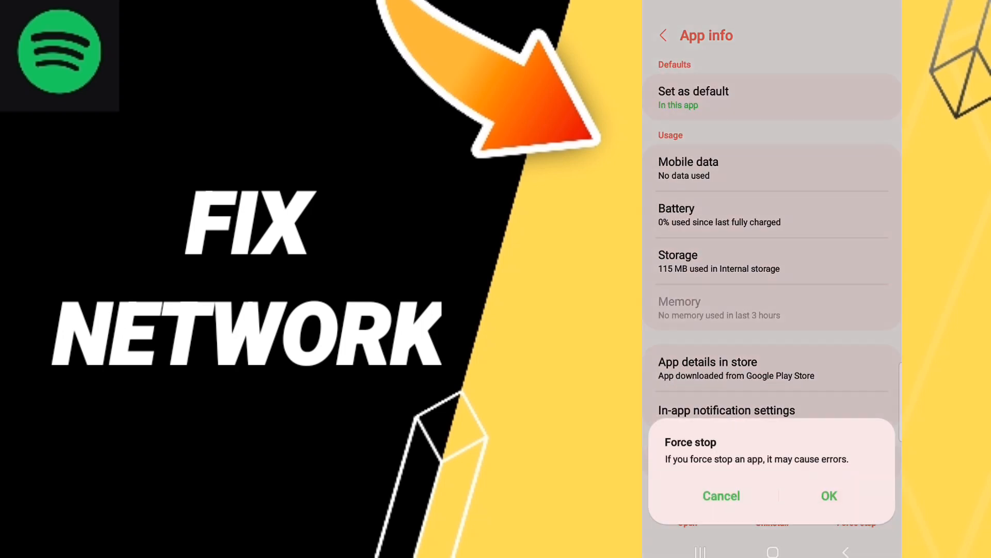
{"action": "left_click", "coordinate": [721, 495]}
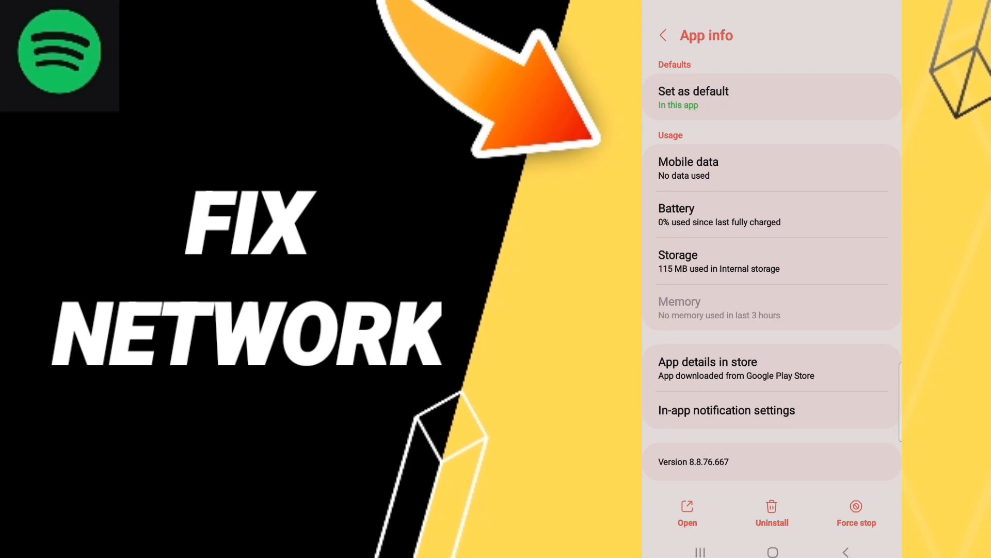
Clear Spotify's cached files from its Storage page.
{"action": "left_click", "coordinate": [771, 260]}
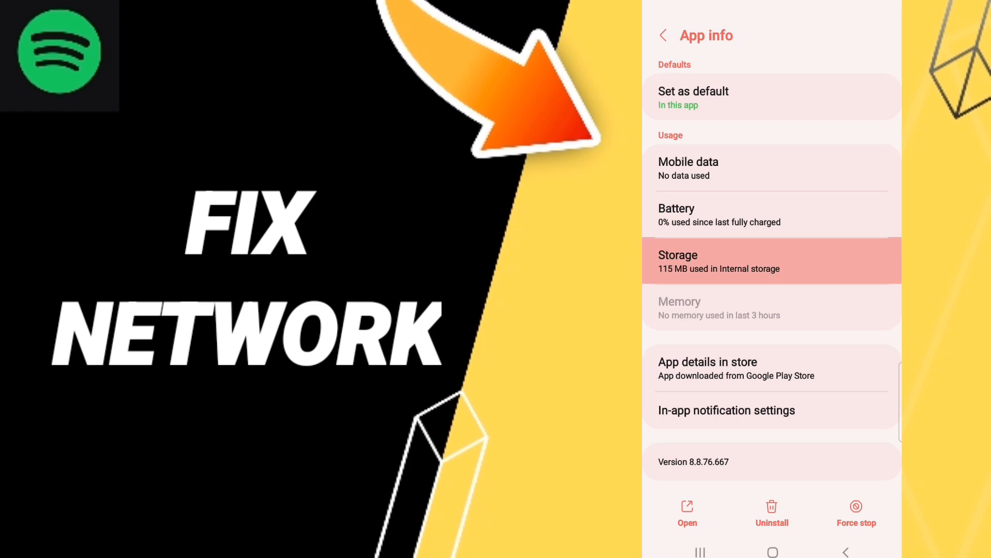
{"action": "left_click", "coordinate": [770, 261]}
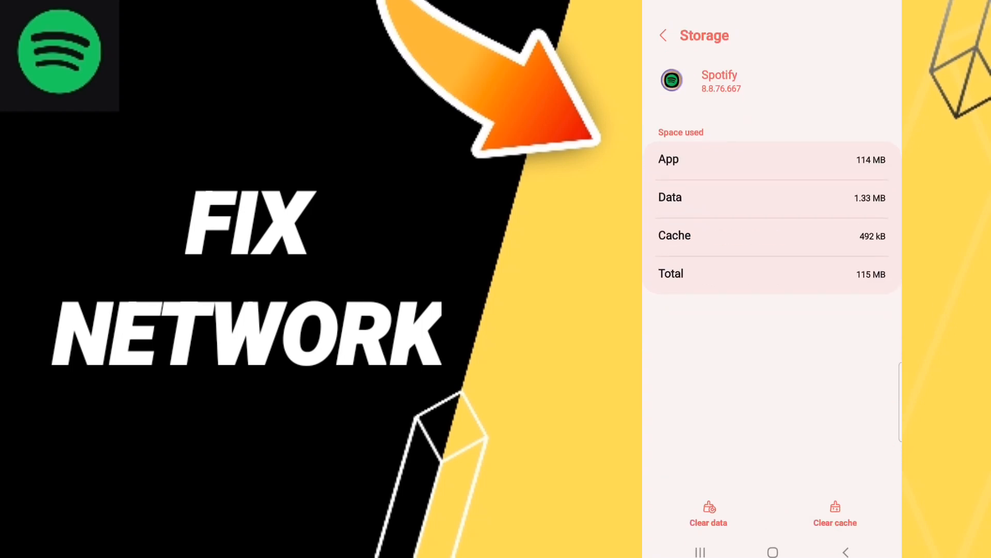
{"action": "left_click", "coordinate": [835, 513]}
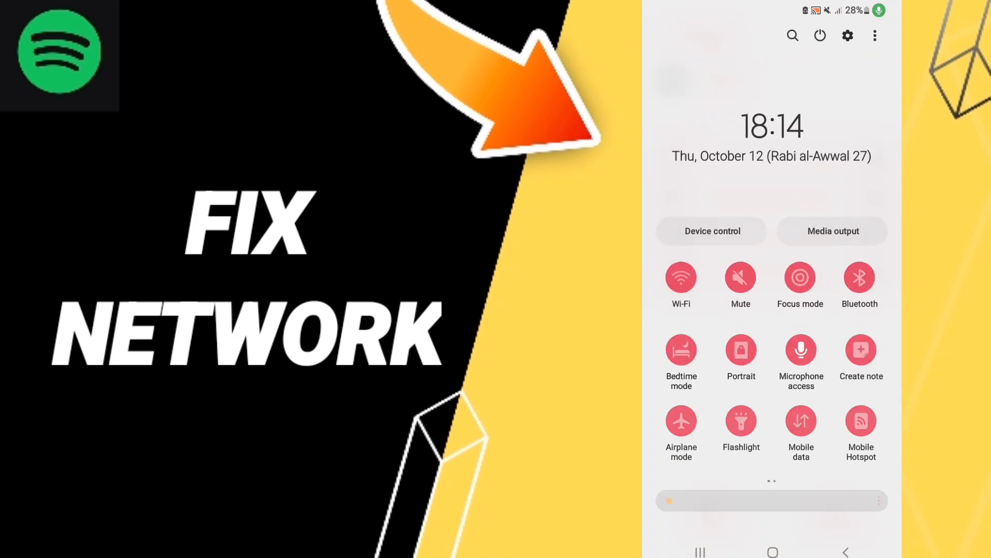
Toggle Airplane mode on and back off from quick settings.
{"action": "left_click", "coordinate": [681, 423]}
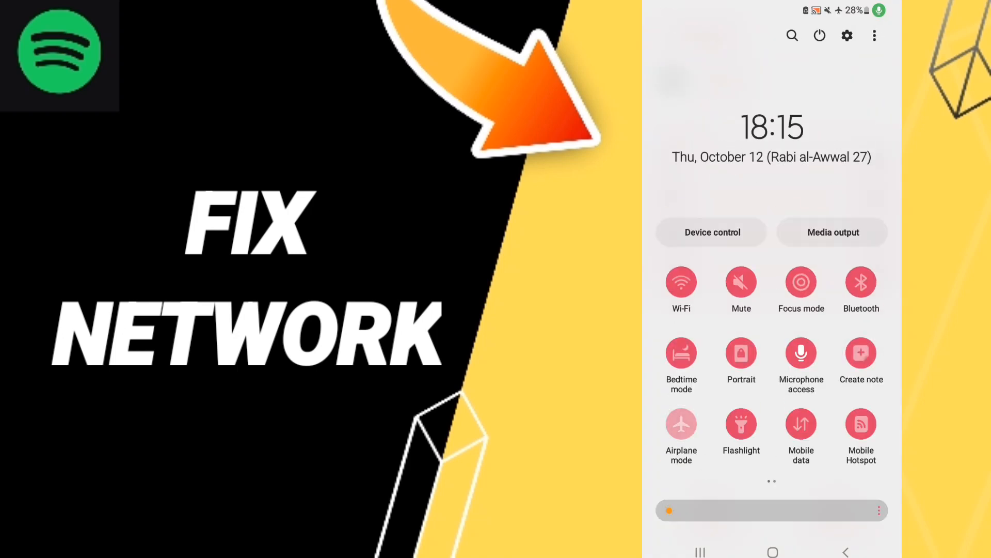
{"action": "left_click", "coordinate": [681, 423]}
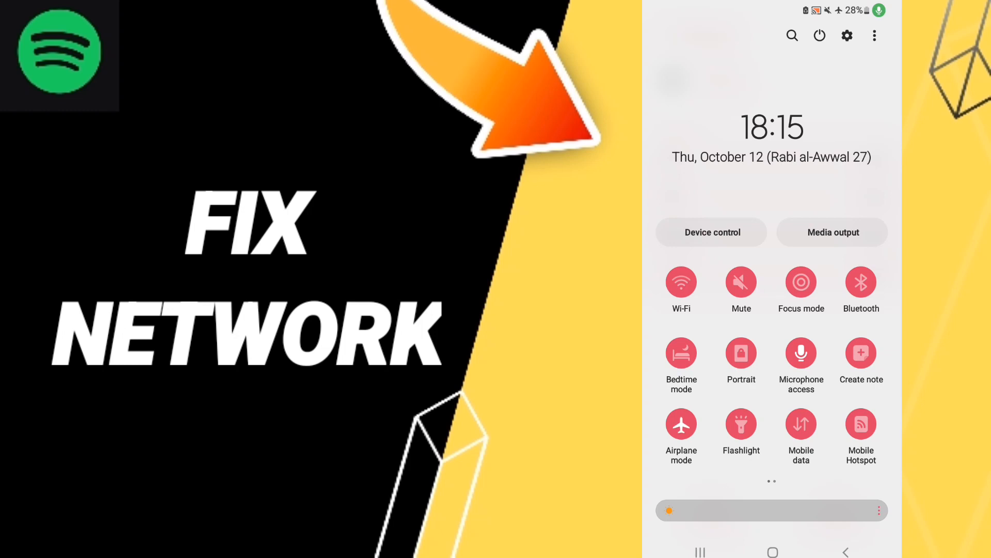